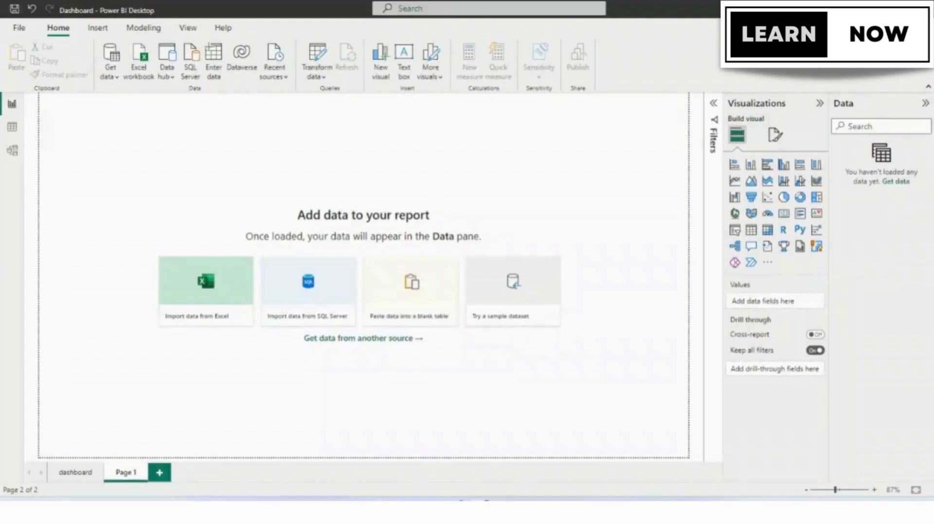
{"action": "mouse_move", "coordinate": [411, 179]}
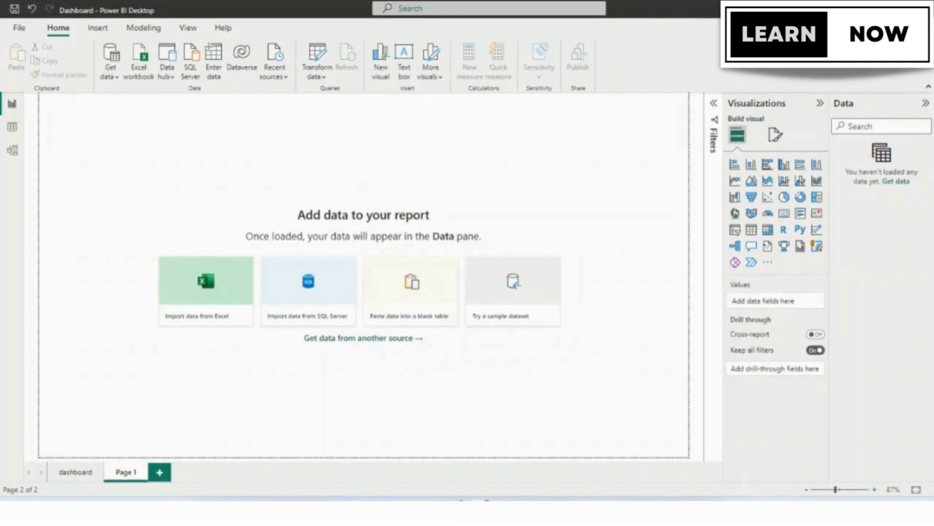
{"action": "mouse_move", "coordinate": [428, 242]}
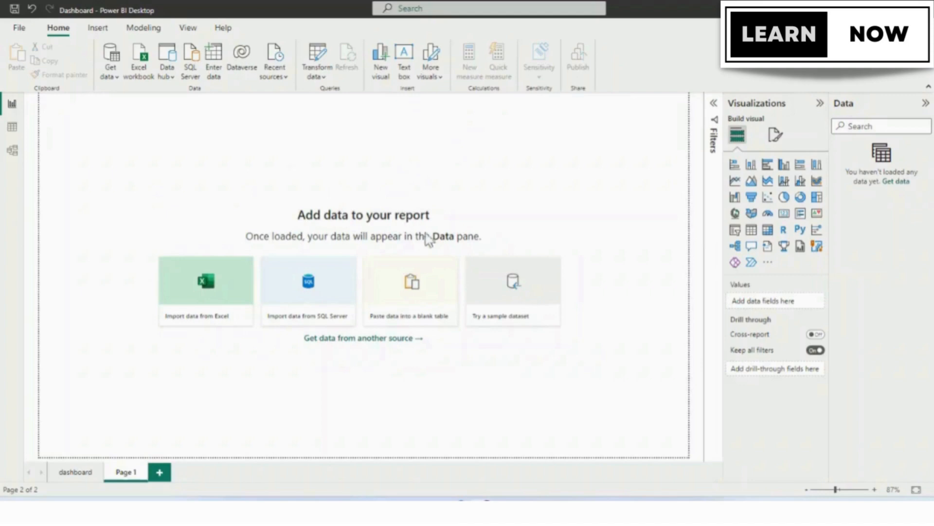
{"action": "mouse_move", "coordinate": [603, 252]}
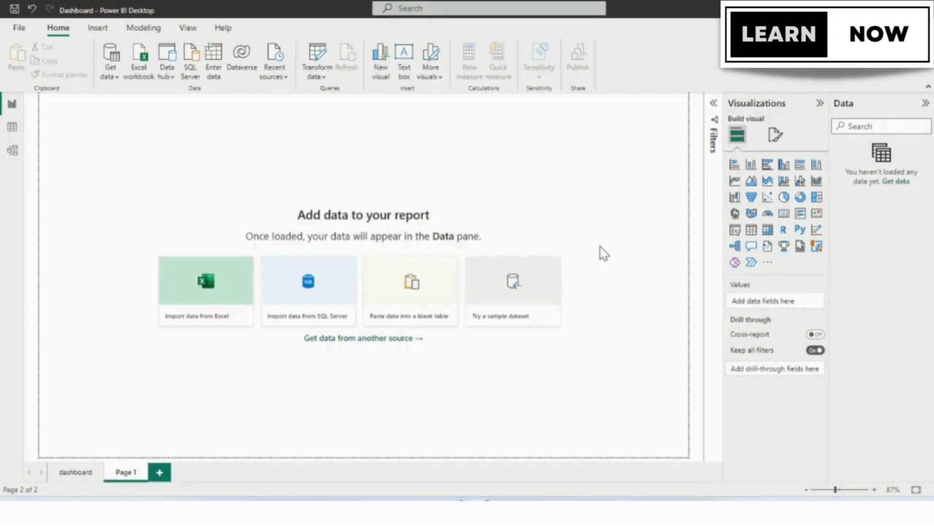
{"action": "mouse_move", "coordinate": [632, 185]}
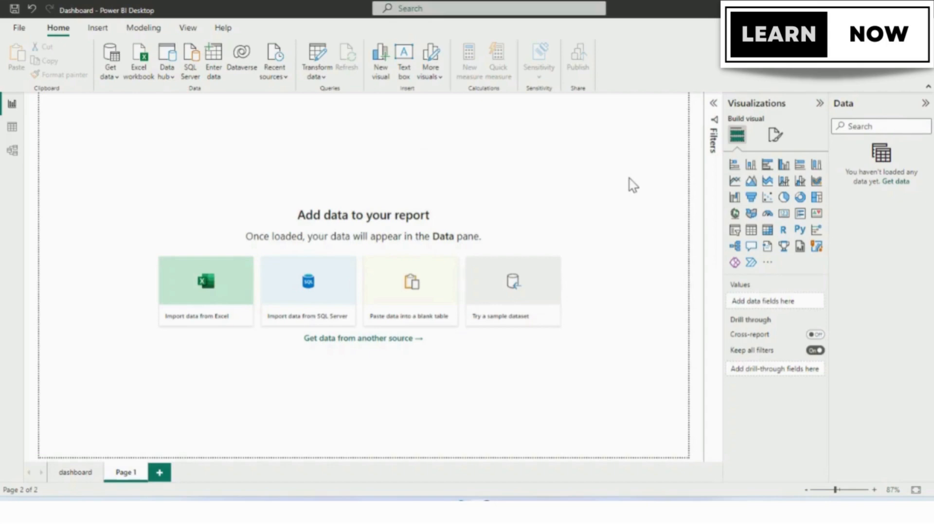
{"action": "mouse_move", "coordinate": [622, 188]}
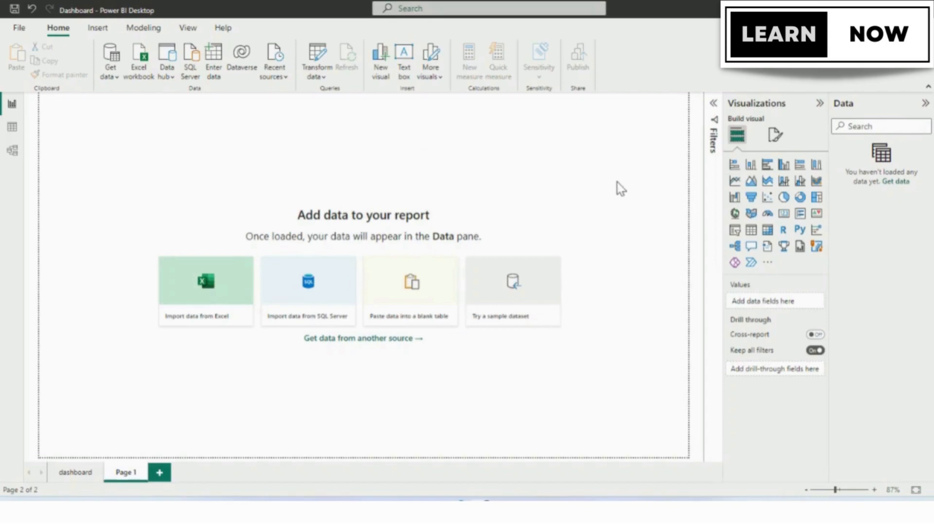
{"action": "mouse_move", "coordinate": [578, 206]}
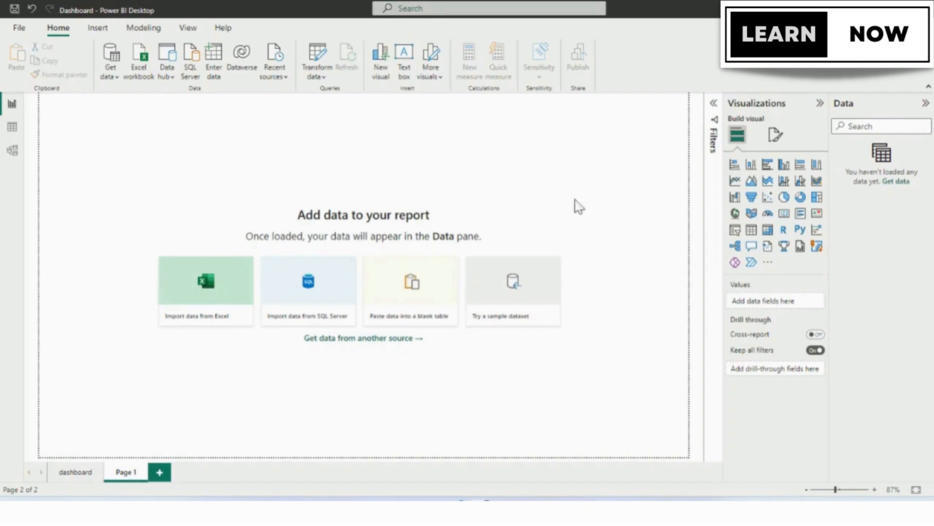
{"action": "mouse_move", "coordinate": [663, 177]}
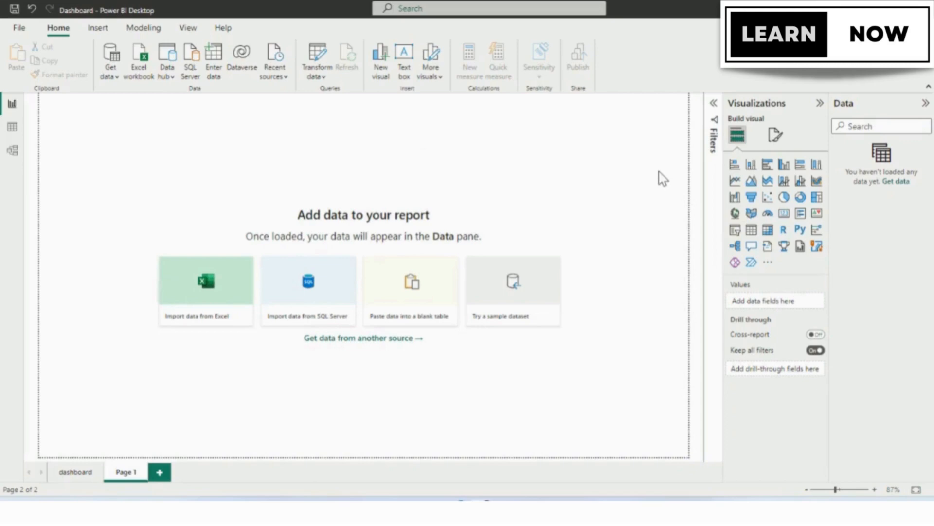
{"action": "mouse_move", "coordinate": [656, 182]}
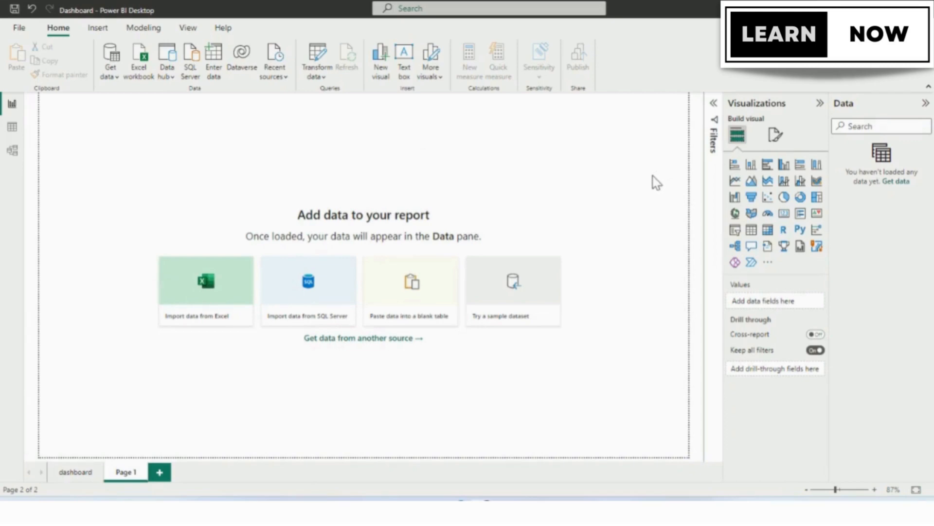
{"action": "mouse_move", "coordinate": [232, 228]}
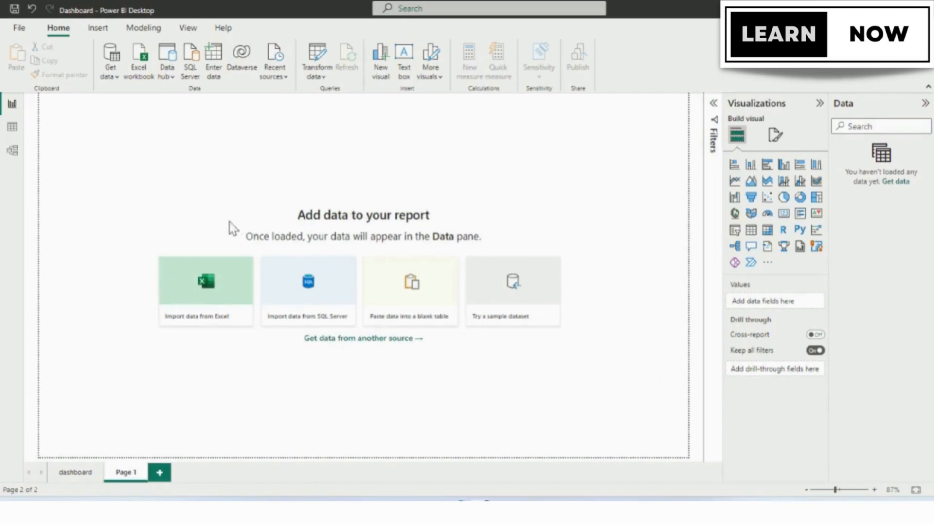
{"action": "mouse_move", "coordinate": [194, 234]}
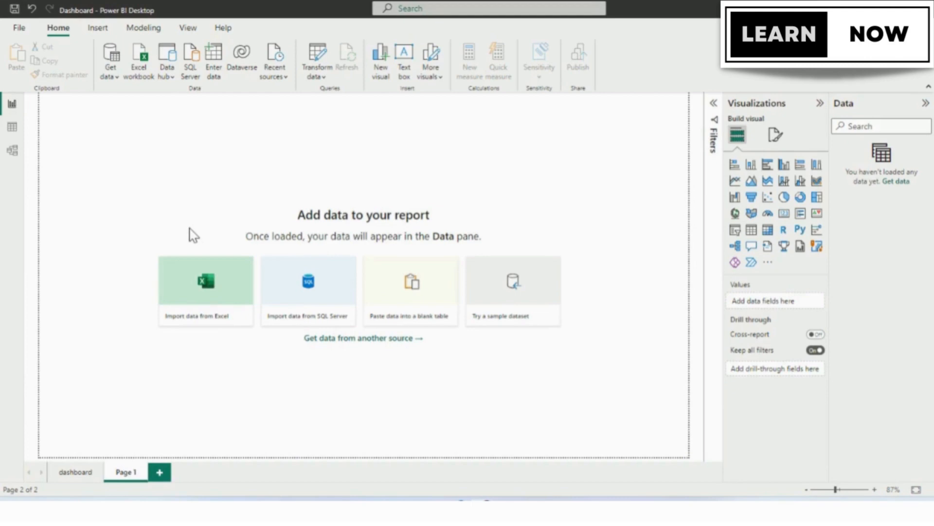
{"action": "mouse_move", "coordinate": [188, 211]}
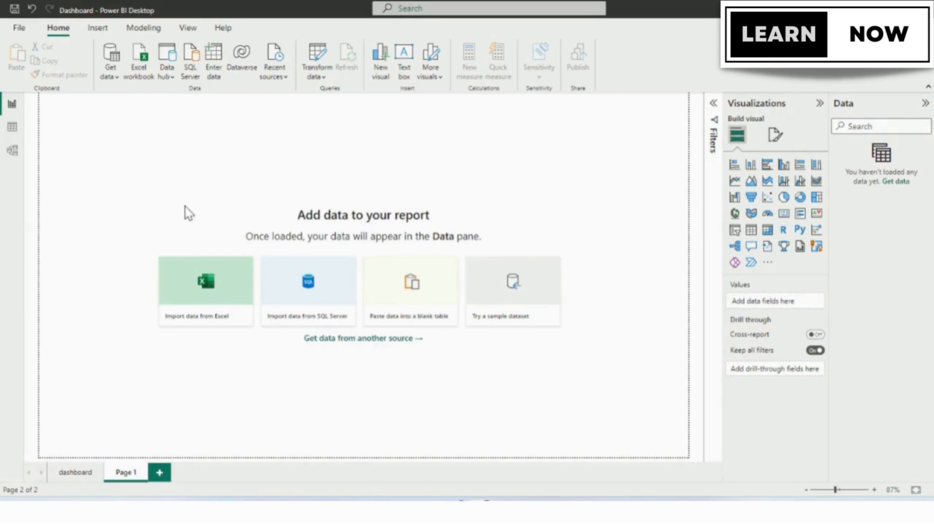
{"action": "mouse_move", "coordinate": [736, 214]}
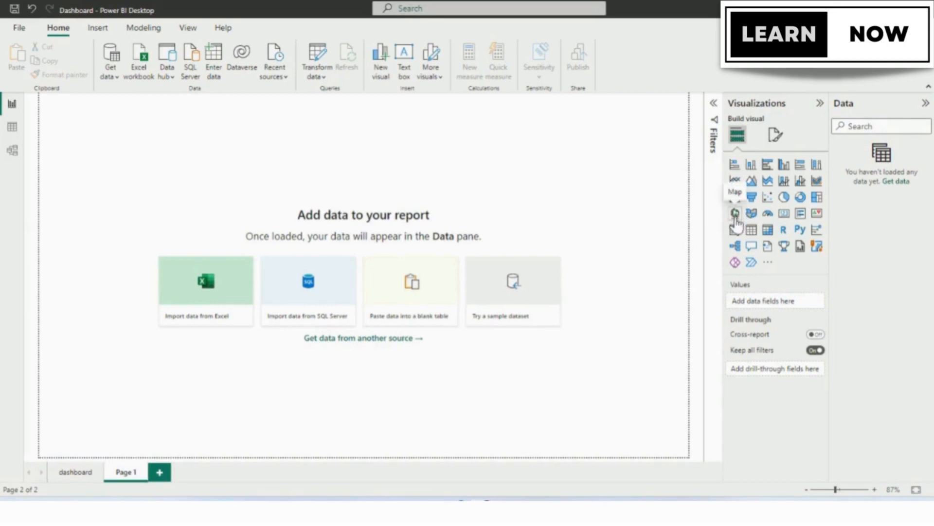
{"action": "mouse_move", "coordinate": [760, 110]}
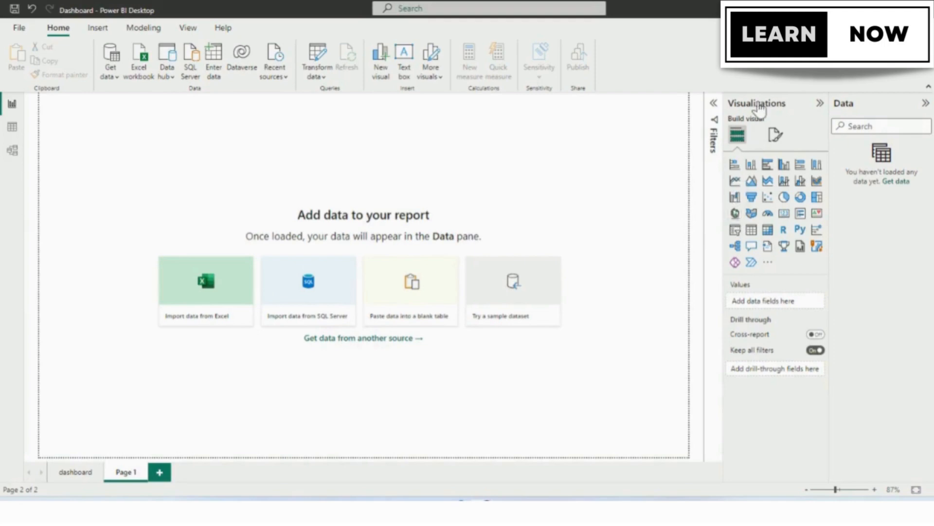
{"action": "mouse_move", "coordinate": [736, 213]}
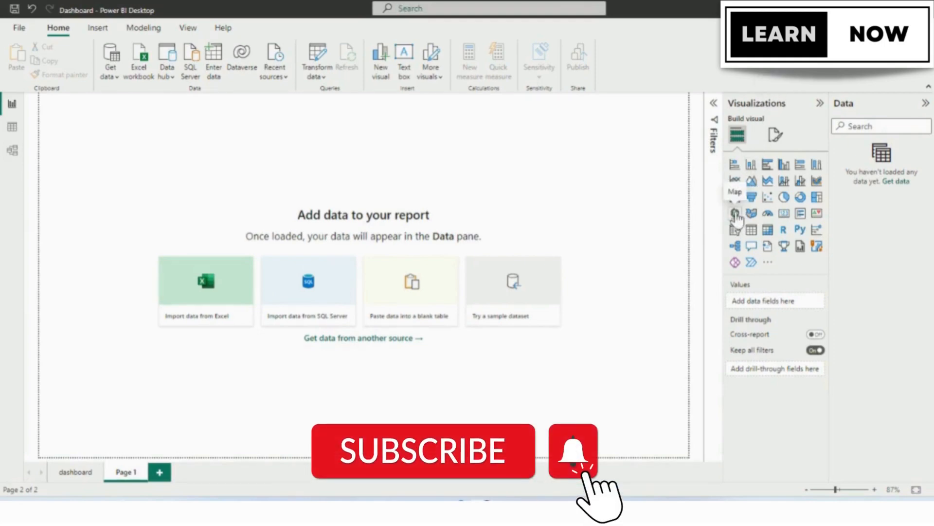
Start a Web data source with the Wikipedia country-population URL to reach the Navigator
{"action": "left_click", "coordinate": [735, 198]}
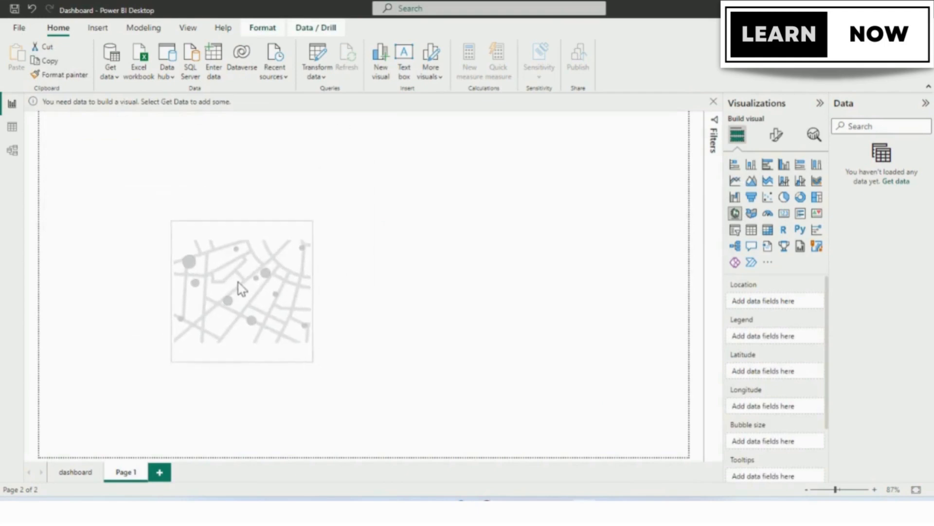
{"action": "left_click", "coordinate": [241, 289]}
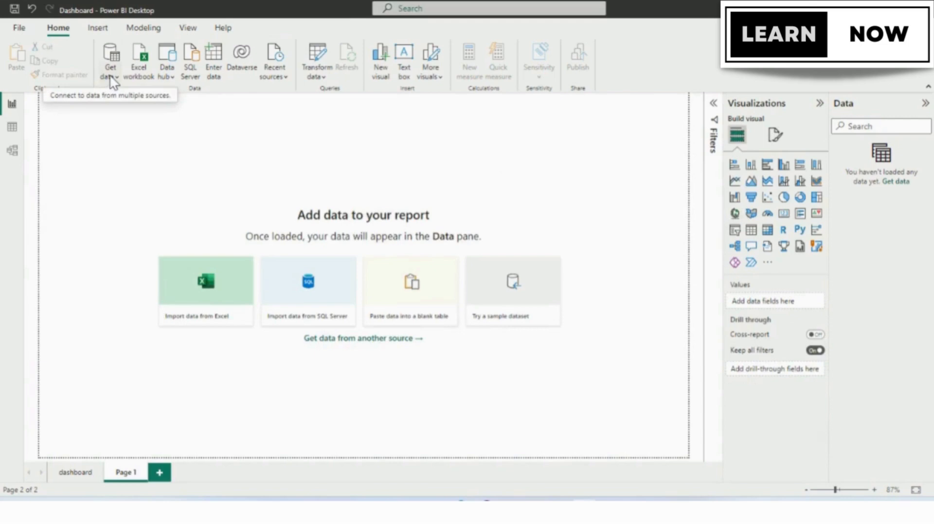
{"action": "left_click", "coordinate": [110, 59]}
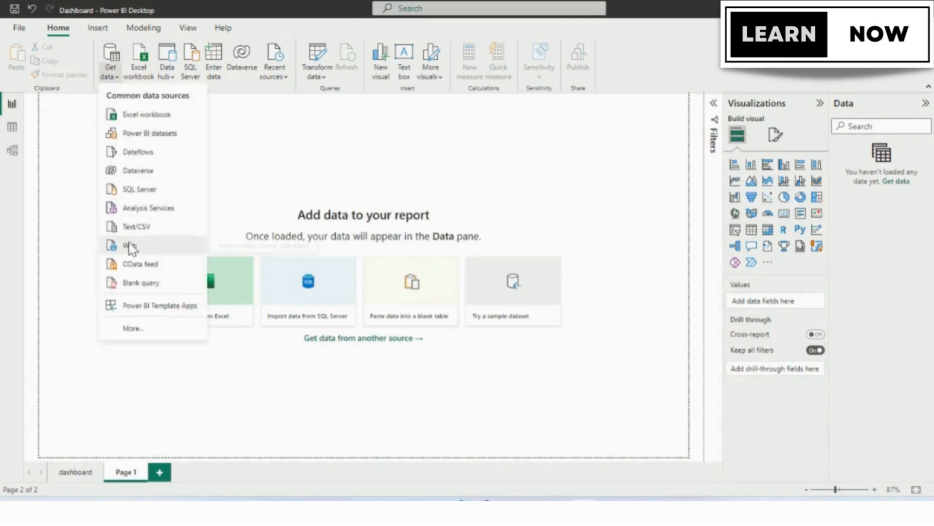
{"action": "left_click", "coordinate": [127, 245]}
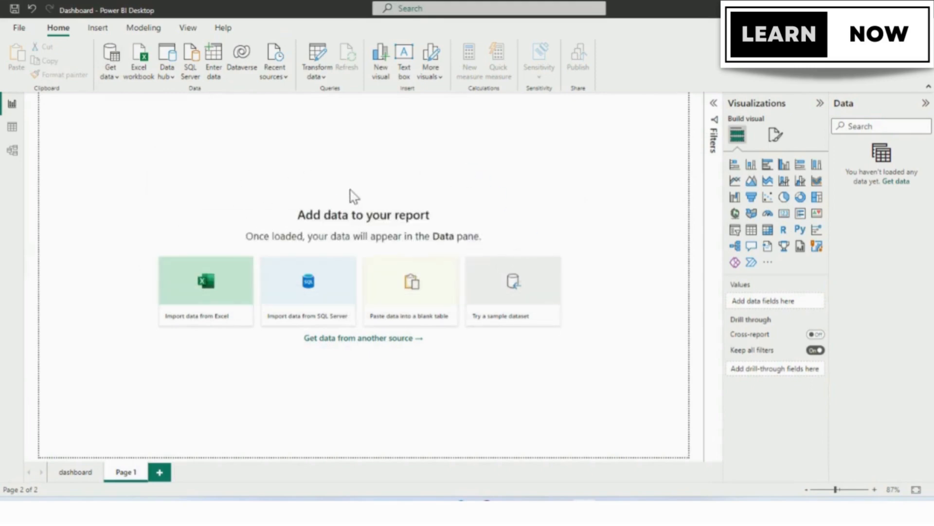
{"action": "left_click", "coordinate": [205, 280]}
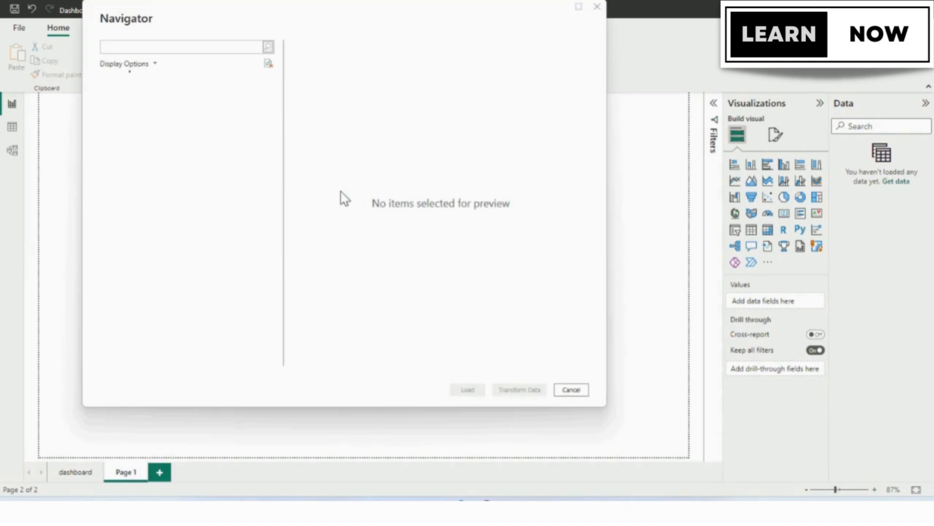
{"action": "mouse_move", "coordinate": [153, 166]}
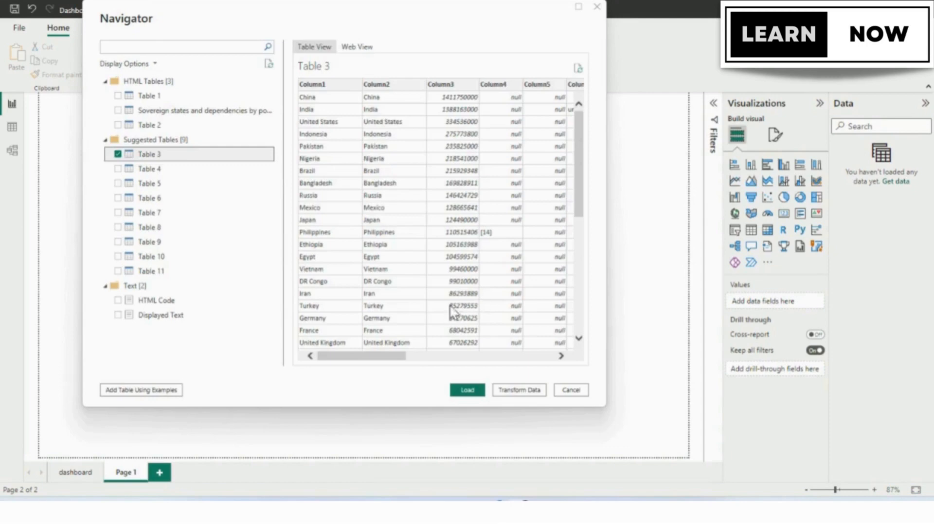
{"action": "mouse_move", "coordinate": [518, 389]}
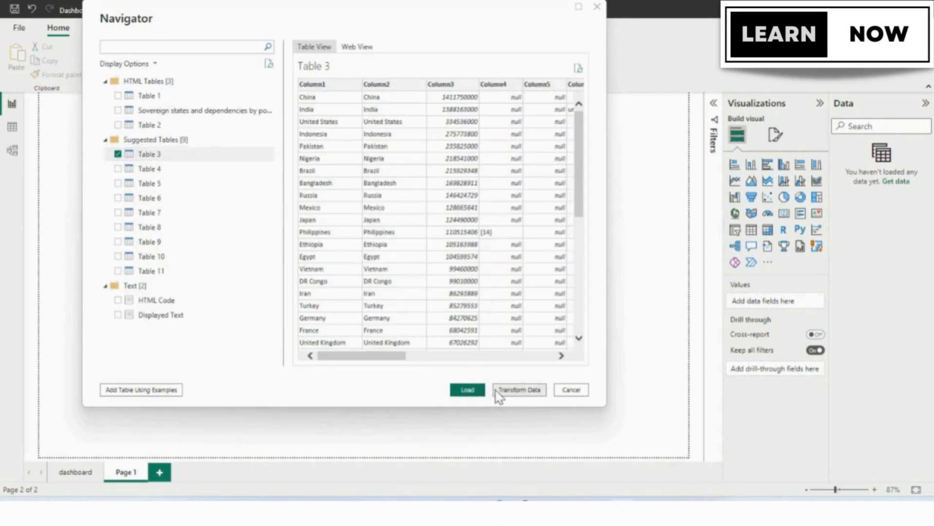
Transform Table 3: remove Column1 and rename the numbers column to Population
{"action": "left_click", "coordinate": [518, 390]}
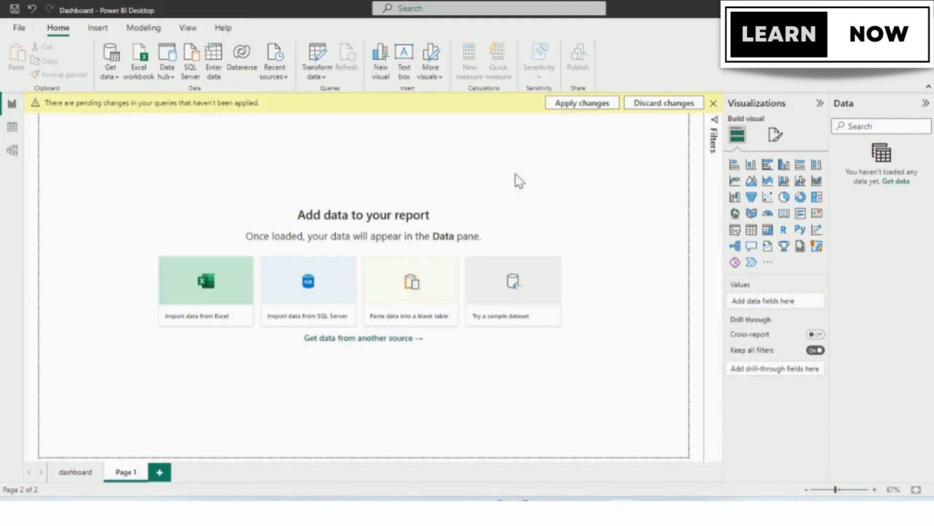
{"action": "left_click", "coordinate": [316, 56]}
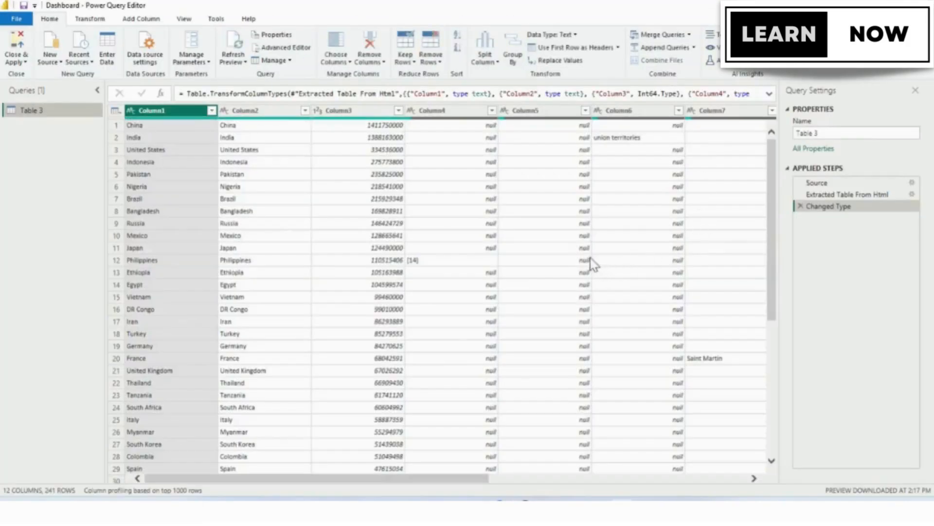
{"action": "mouse_move", "coordinate": [213, 174]}
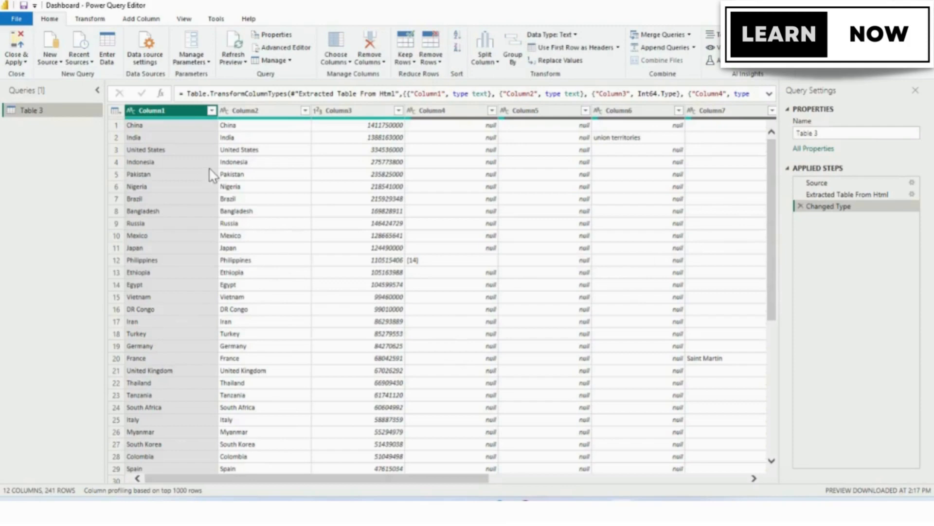
{"action": "mouse_move", "coordinate": [659, 147]}
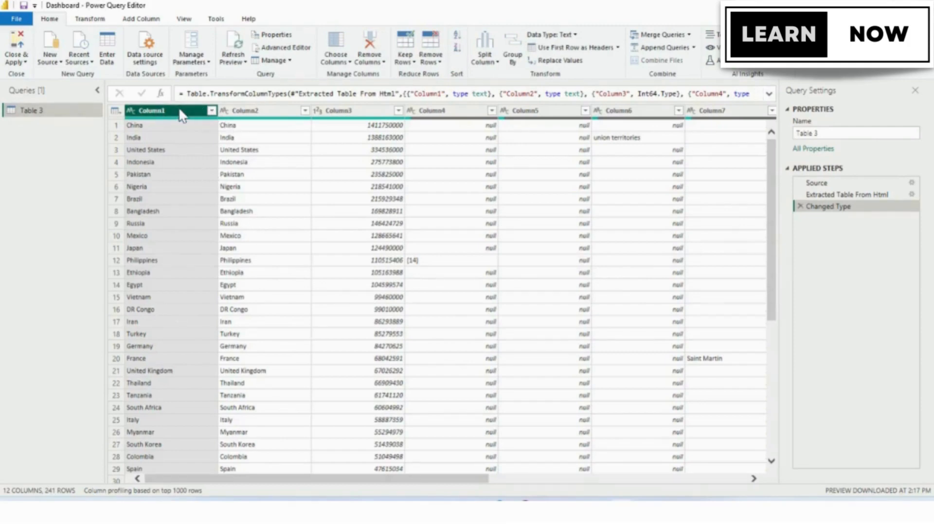
{"action": "left_click", "coordinate": [262, 110]}
{"action": "type", "text": "C"}
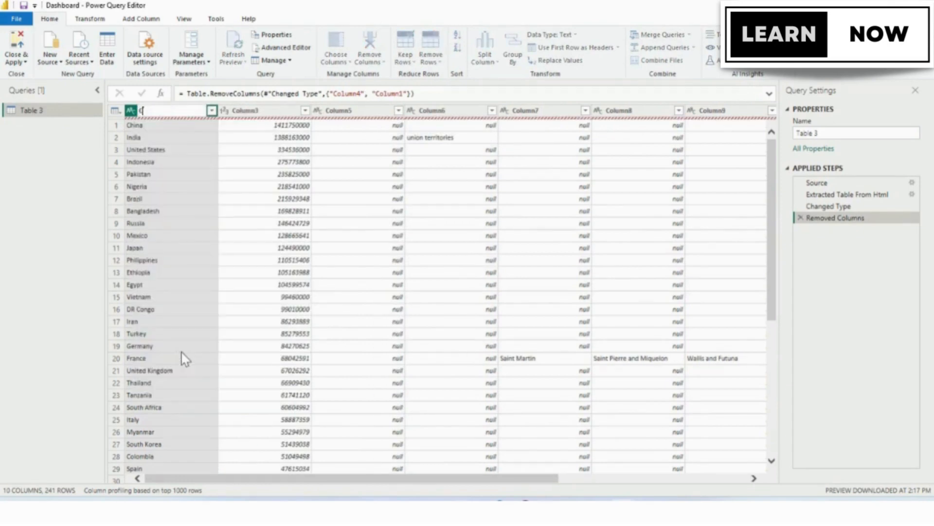
{"action": "right_click", "coordinate": [245, 110]}
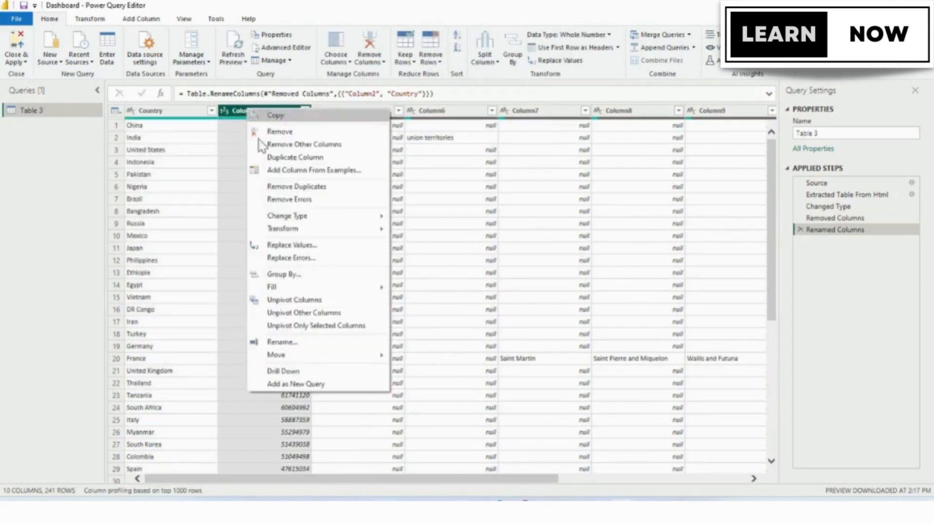
{"action": "left_click", "coordinate": [283, 342]}
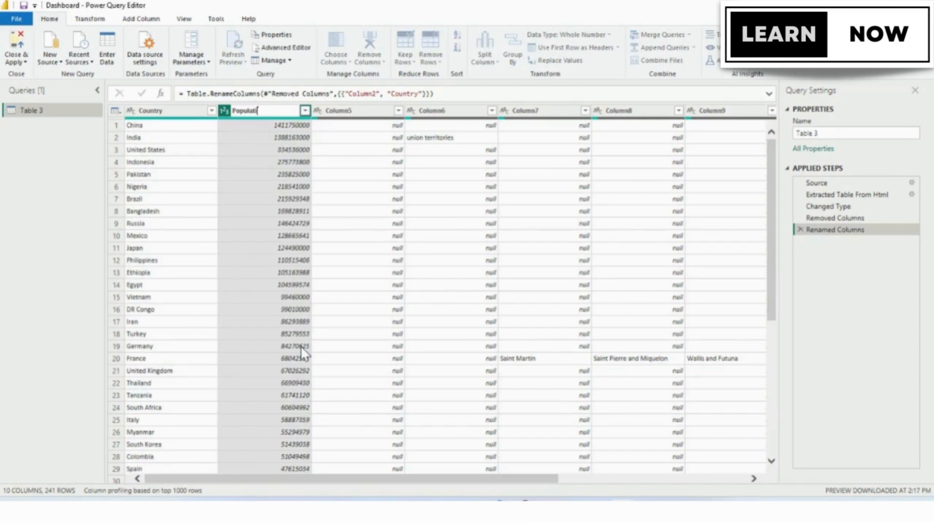
{"action": "key", "text": "Return"}
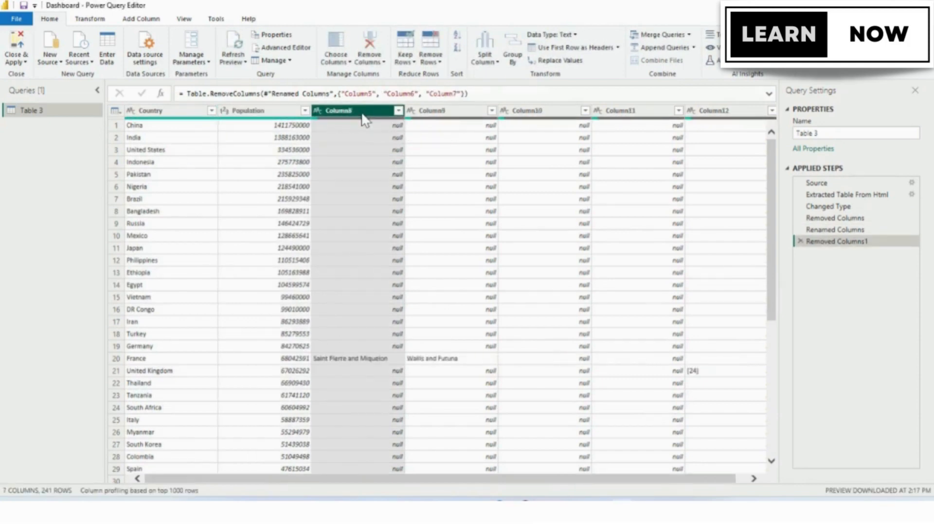
Remove the leftover empty columns and apply the query to the report
{"action": "left_click", "coordinate": [16, 48]}
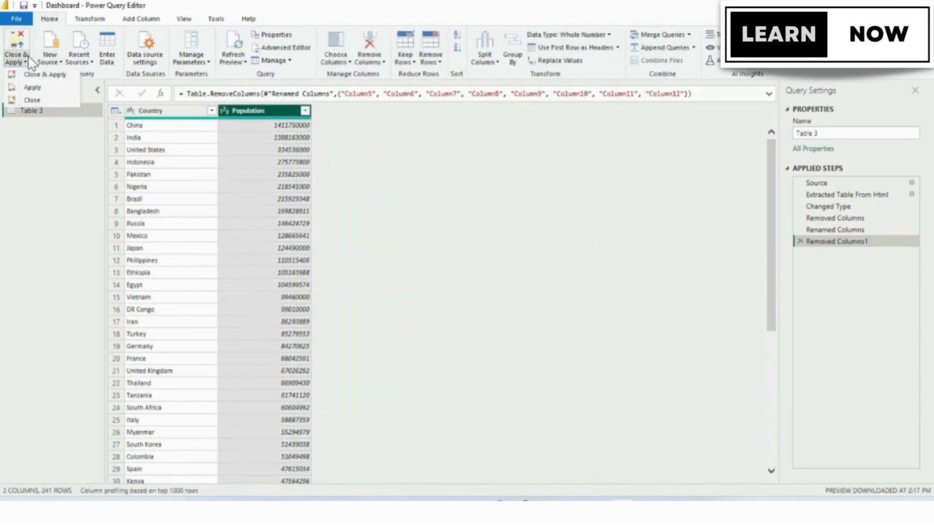
{"action": "left_click", "coordinate": [31, 100]}
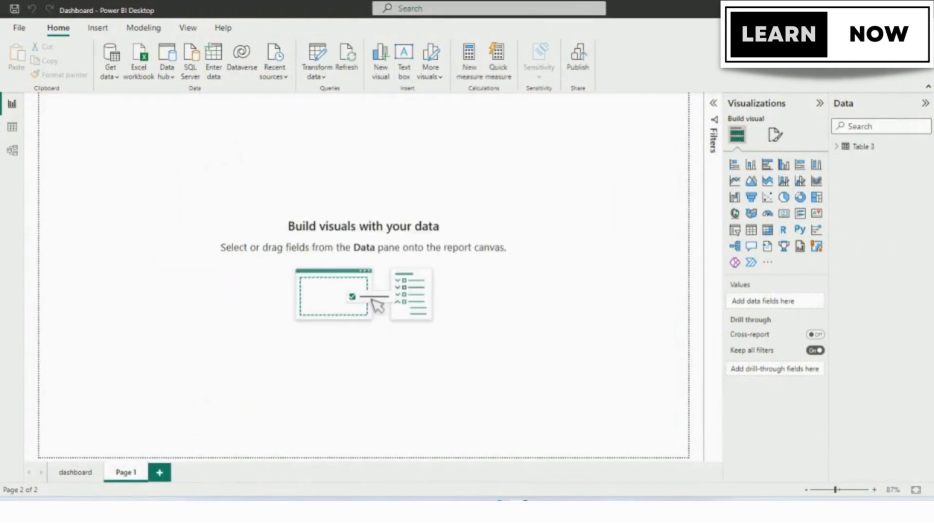
{"action": "mouse_move", "coordinate": [835, 148]}
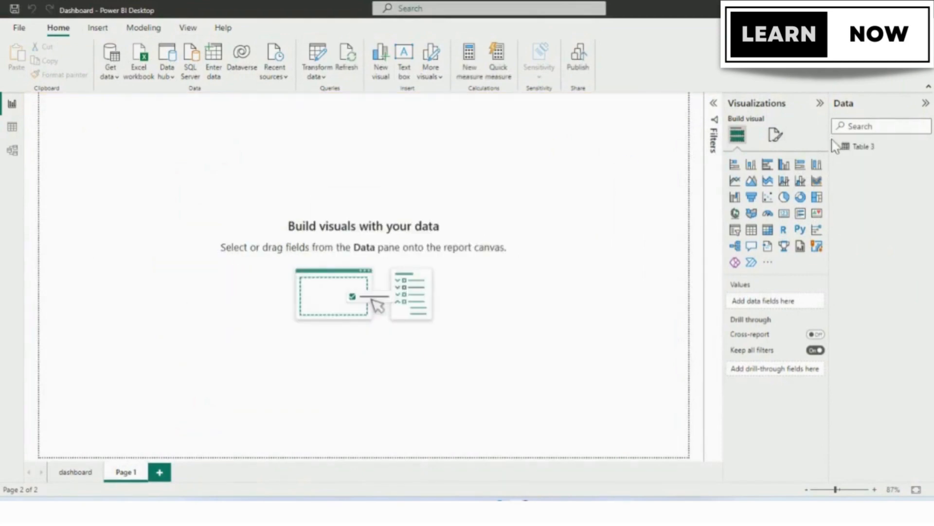
Expand Table 3 in the Data pane to show its Country and Population fields
{"action": "left_click", "coordinate": [840, 147]}
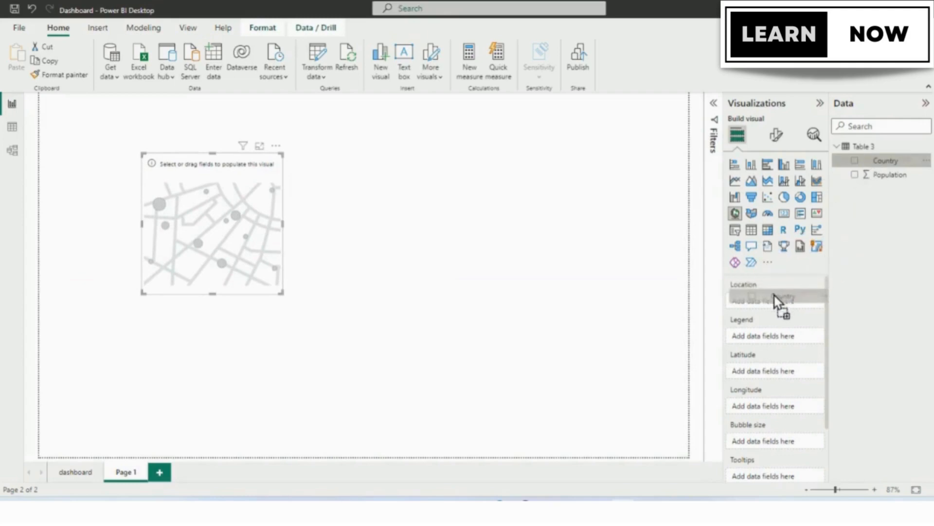
Use Country for Location and Population for Bubble size on the map
{"action": "left_click", "coordinate": [886, 159]}
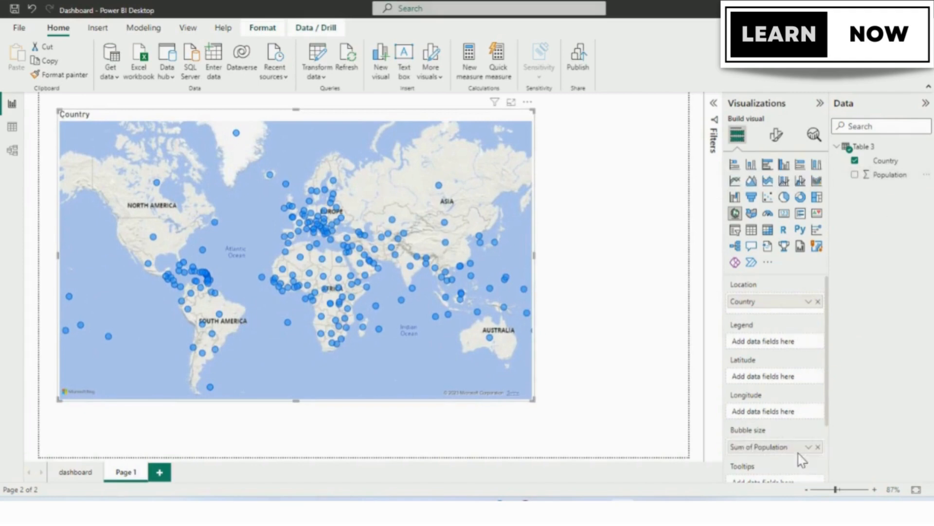
{"action": "left_click", "coordinate": [855, 174]}
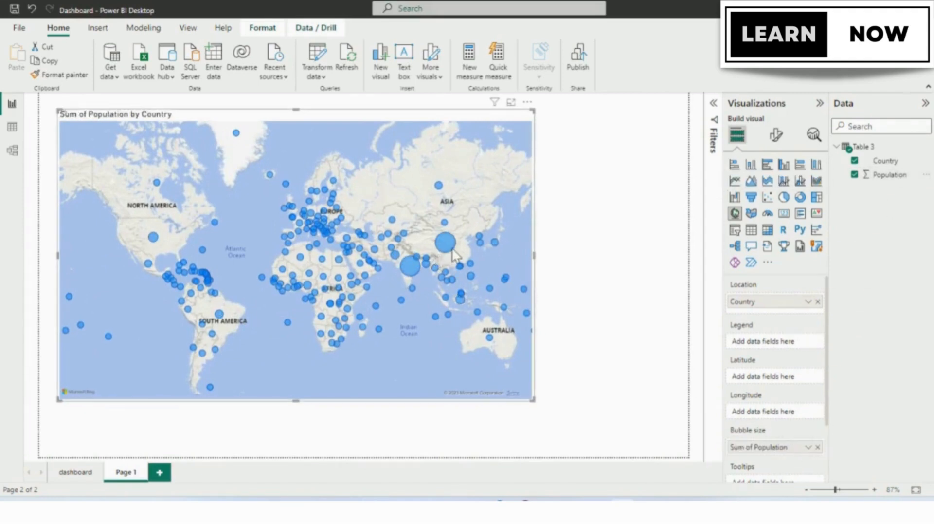
{"action": "mouse_move", "coordinate": [444, 247]}
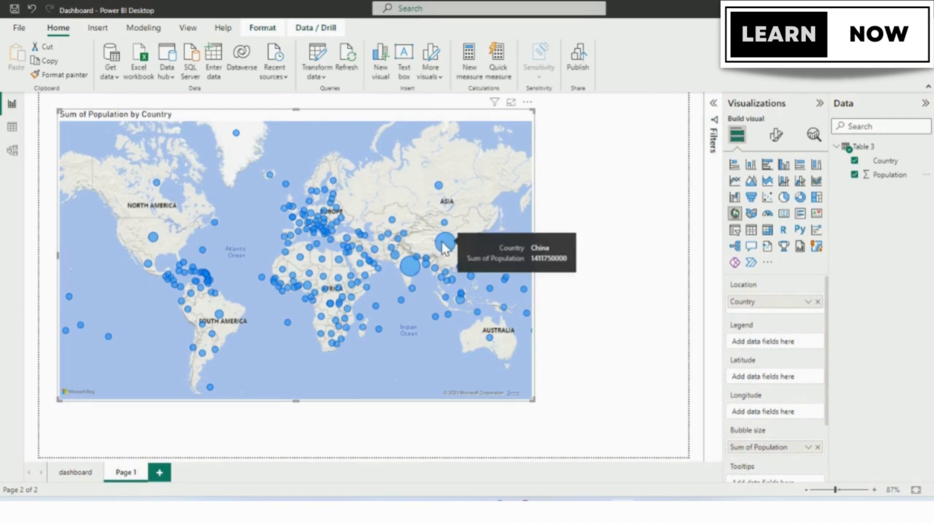
{"action": "mouse_move", "coordinate": [411, 275]}
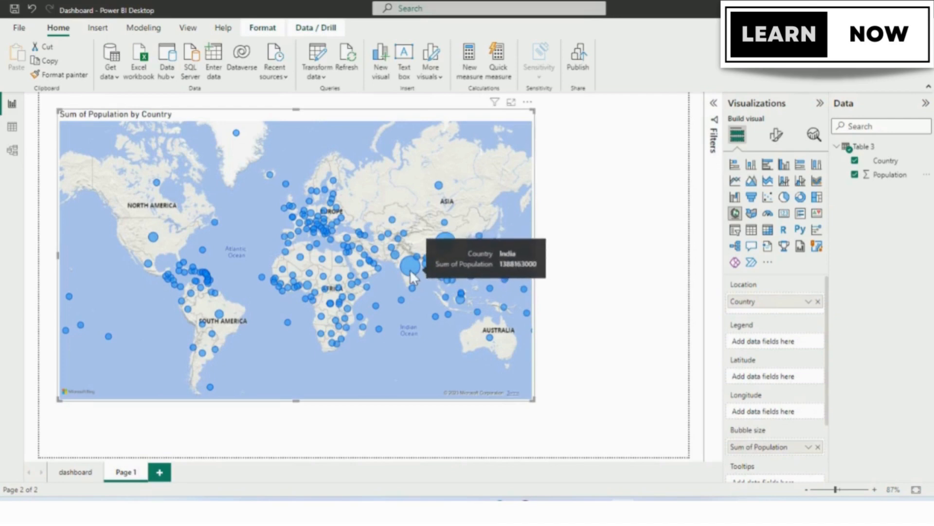
{"action": "mouse_move", "coordinate": [270, 174]}
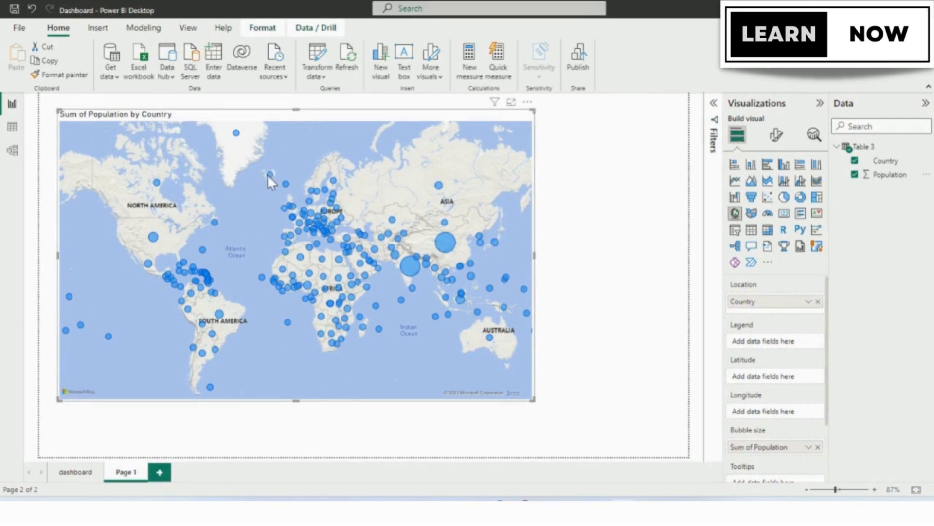
{"action": "mouse_move", "coordinate": [272, 328]}
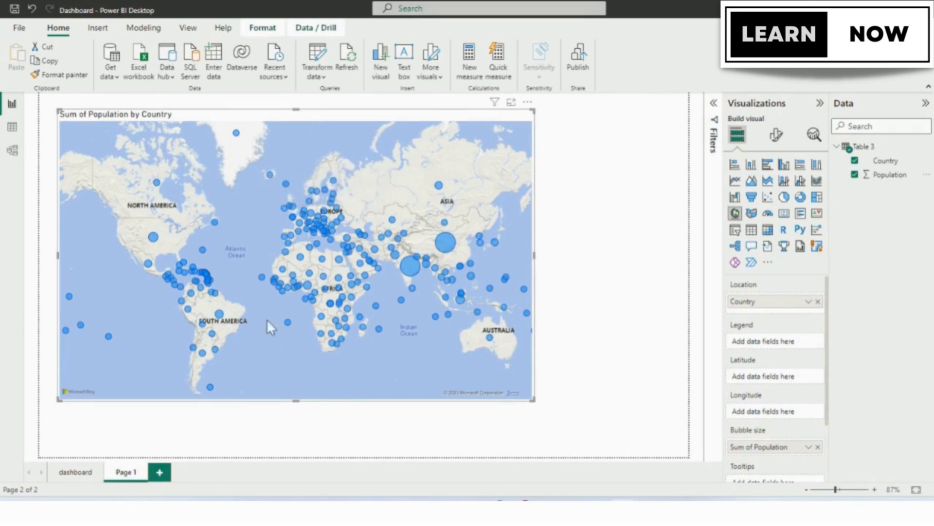
{"action": "mouse_move", "coordinate": [739, 137]}
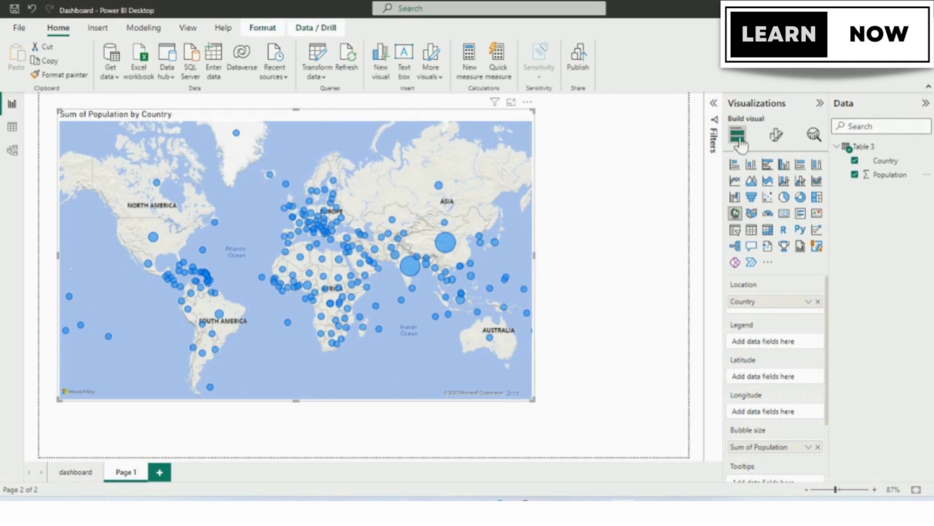
{"action": "mouse_move", "coordinate": [797, 149]}
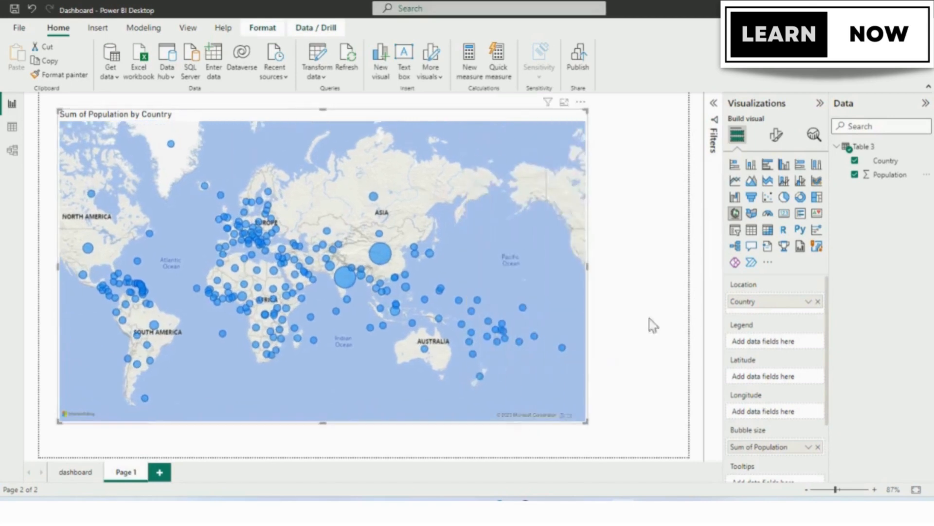
{"action": "mouse_move", "coordinate": [797, 122]}
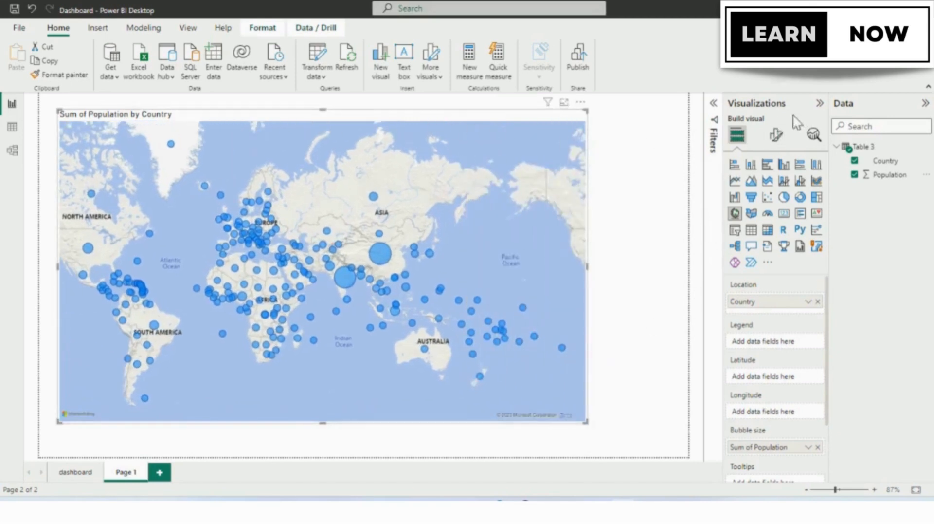
In Format visual, set the map Style to Dark under Map settings
{"action": "left_click", "coordinate": [776, 135]}
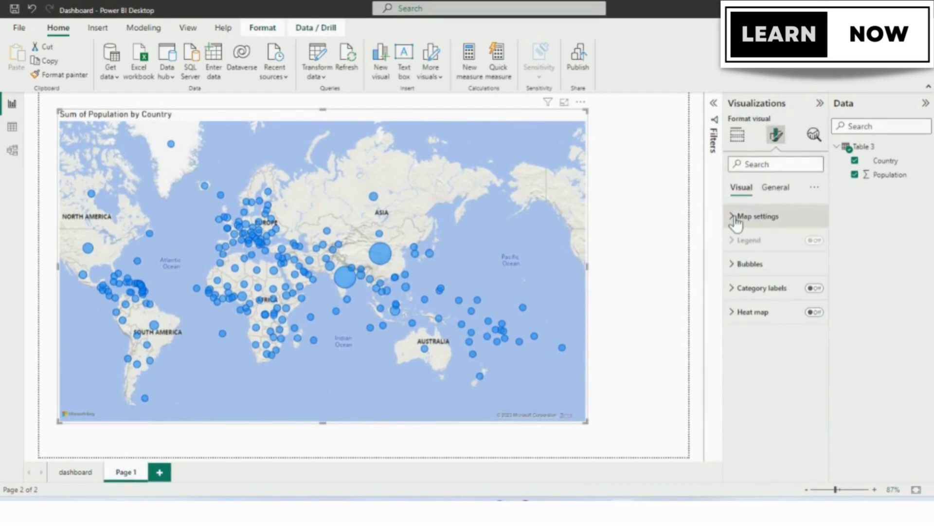
{"action": "left_click", "coordinate": [757, 216]}
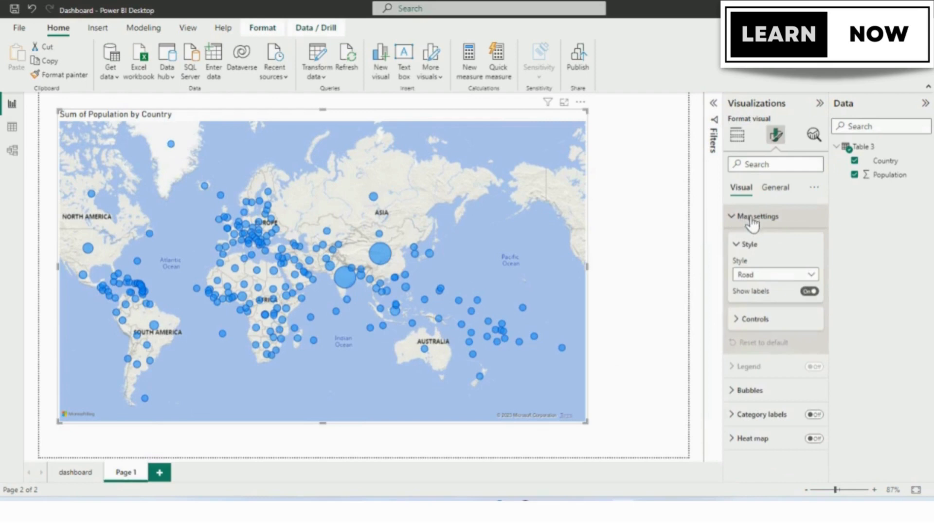
{"action": "left_click", "coordinate": [775, 274]}
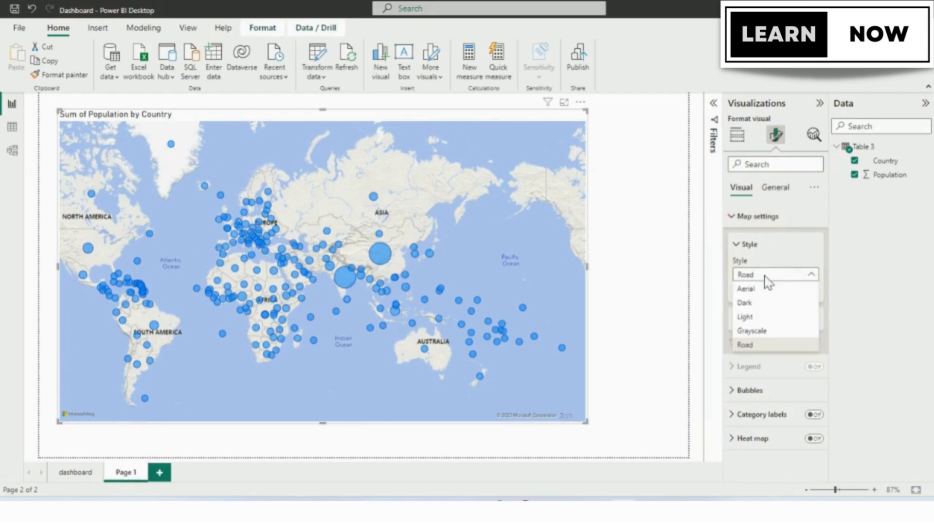
{"action": "left_click", "coordinate": [746, 288]}
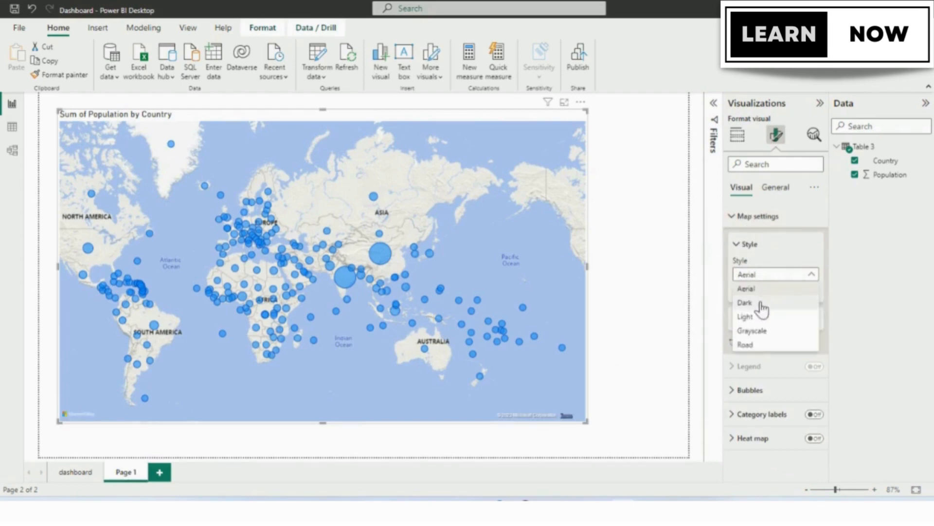
Turn on Zoom buttons under the map's Controls settings
{"action": "left_click", "coordinate": [744, 302]}
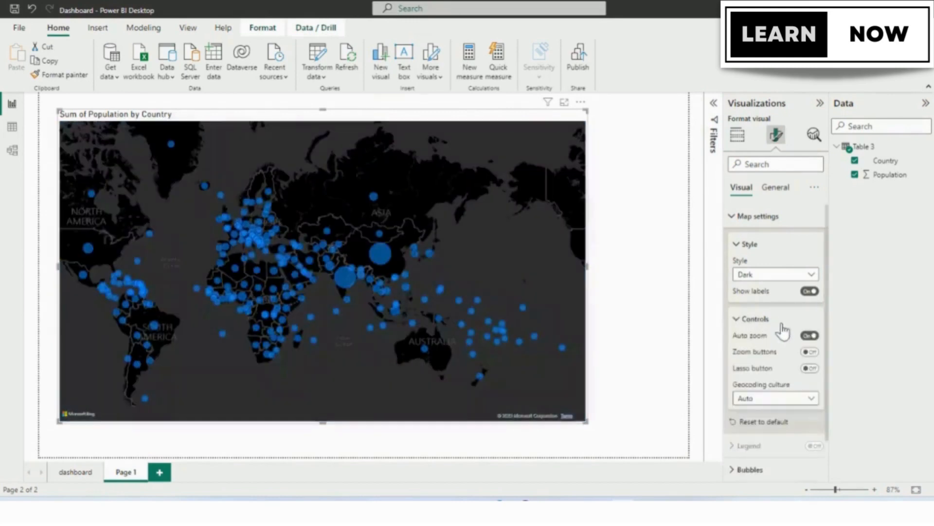
{"action": "left_click", "coordinate": [809, 351]}
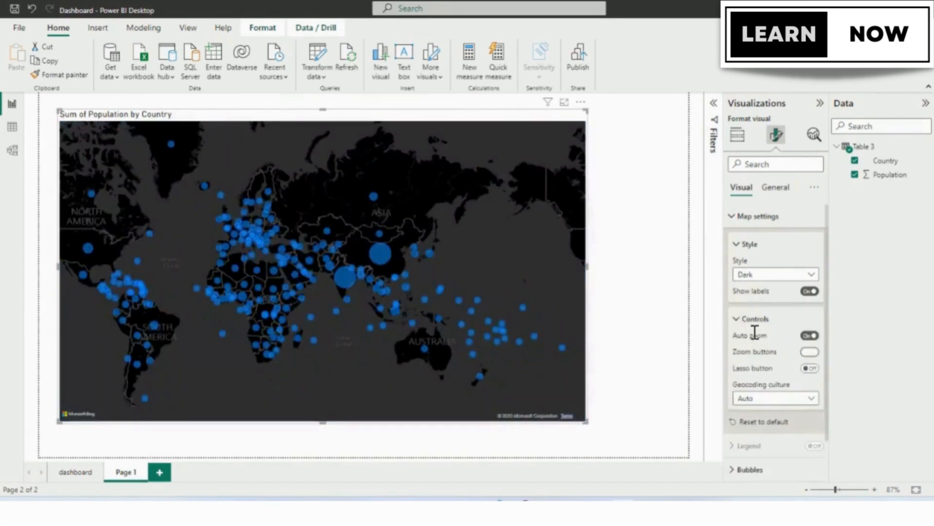
{"action": "left_click", "coordinate": [755, 317]}
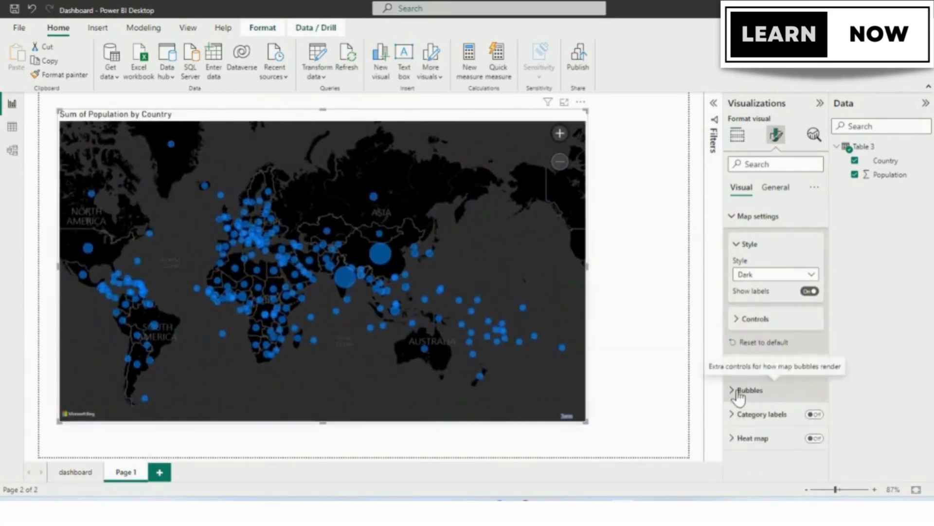
Under Bubbles > Colors, switch on Category labels so country names show beside bubbles
{"action": "left_click", "coordinate": [749, 390]}
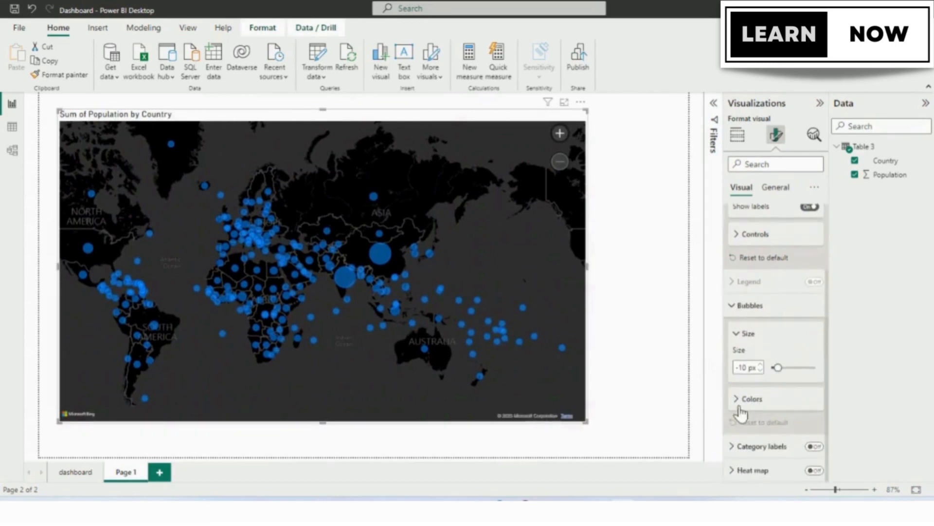
{"action": "left_click", "coordinate": [753, 398]}
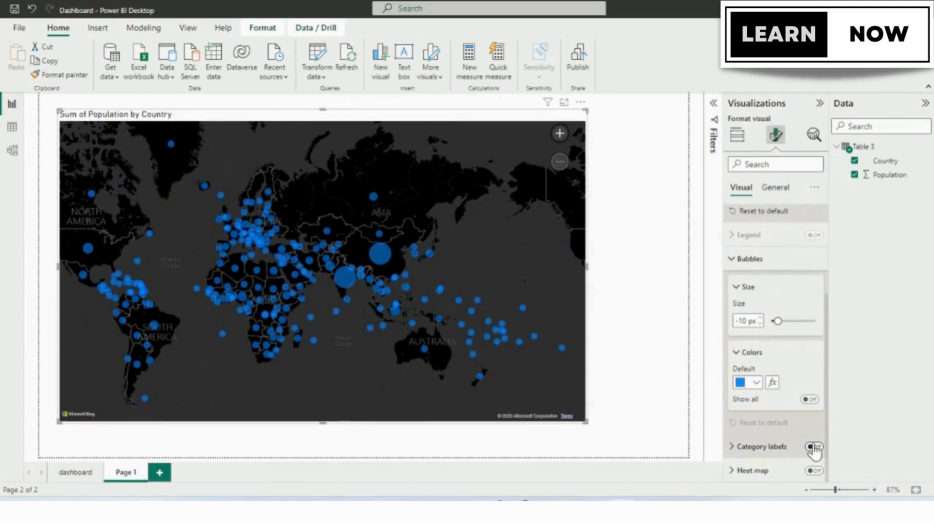
{"action": "left_click", "coordinate": [812, 447]}
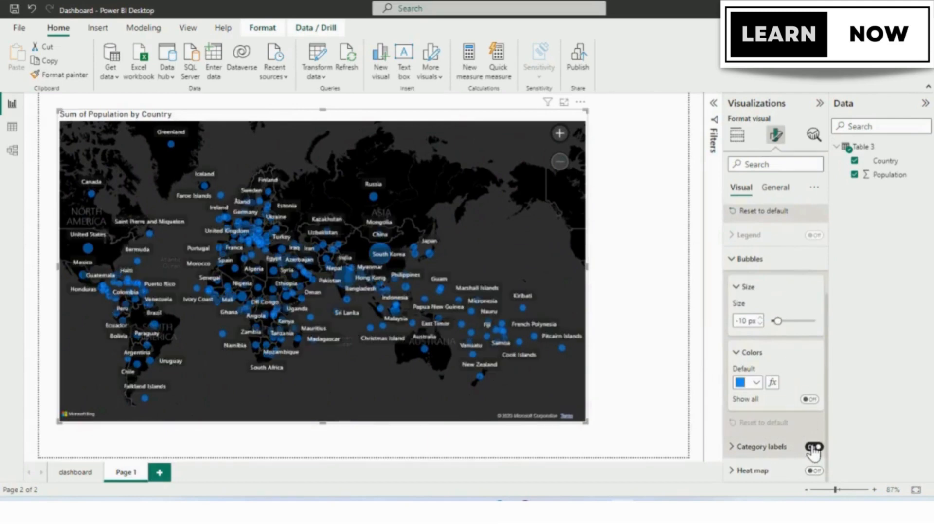
{"action": "left_click", "coordinate": [812, 446]}
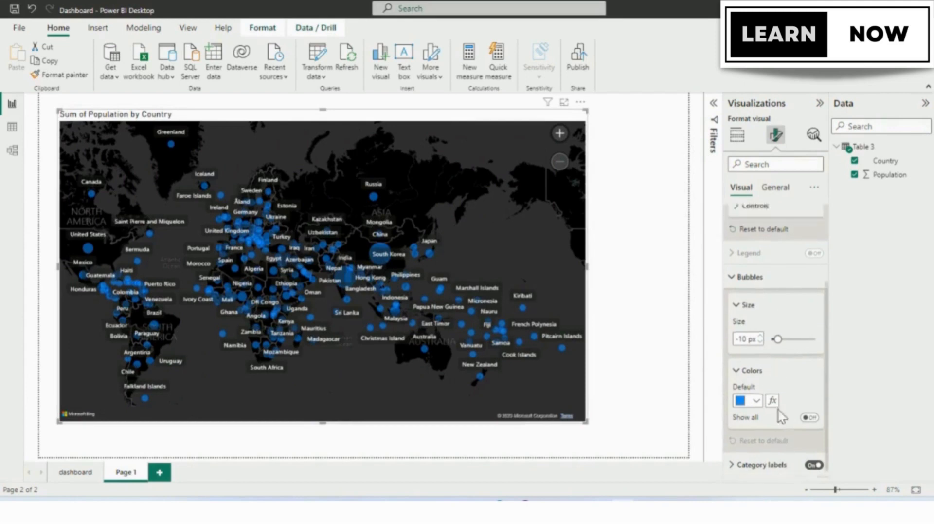
Change the map Style to Road and zoom in once toward India
{"action": "left_click", "coordinate": [775, 273]}
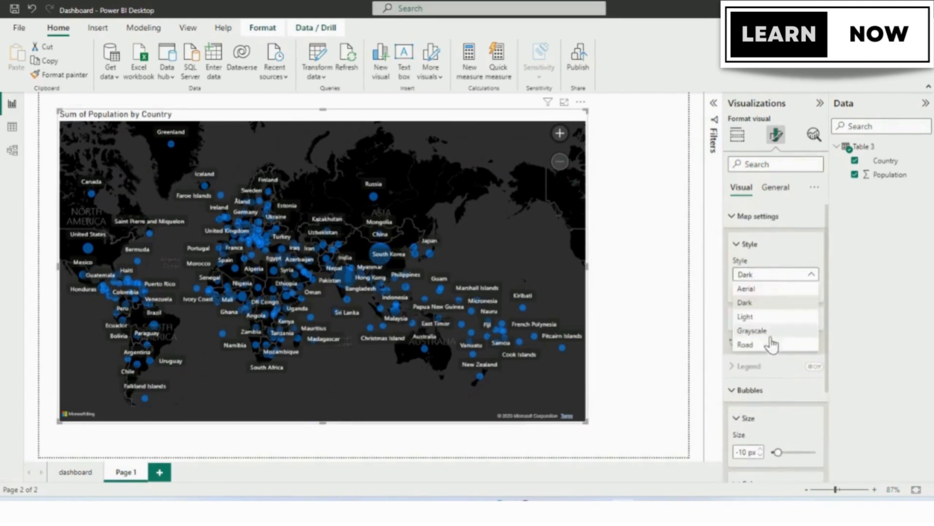
{"action": "left_click", "coordinate": [745, 345]}
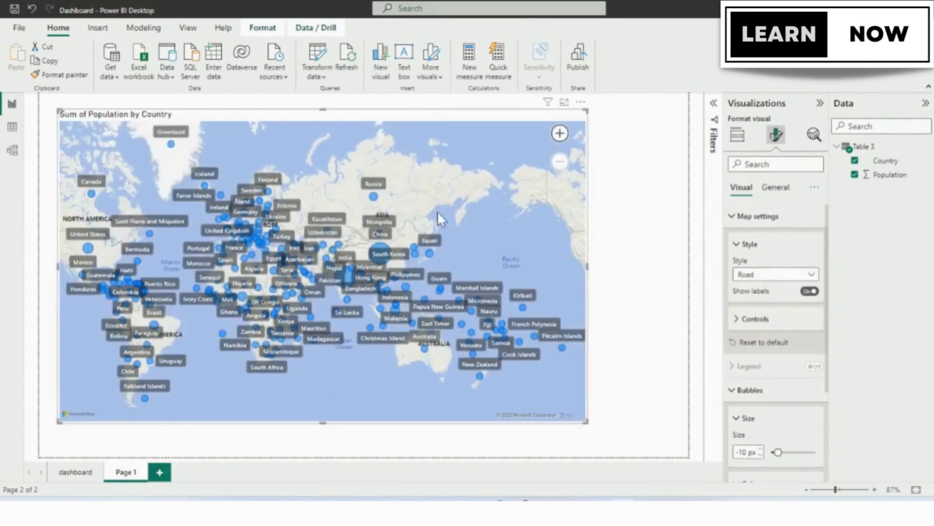
{"action": "left_click", "coordinate": [559, 132]}
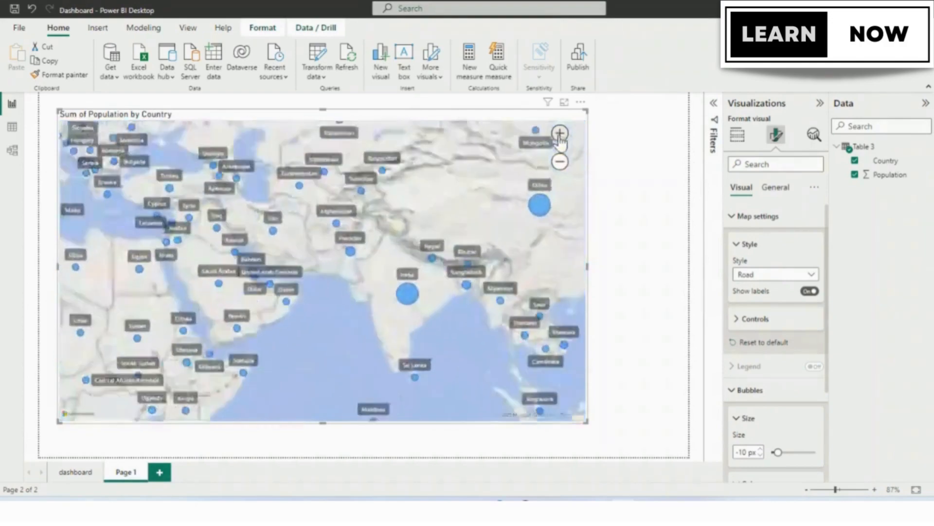